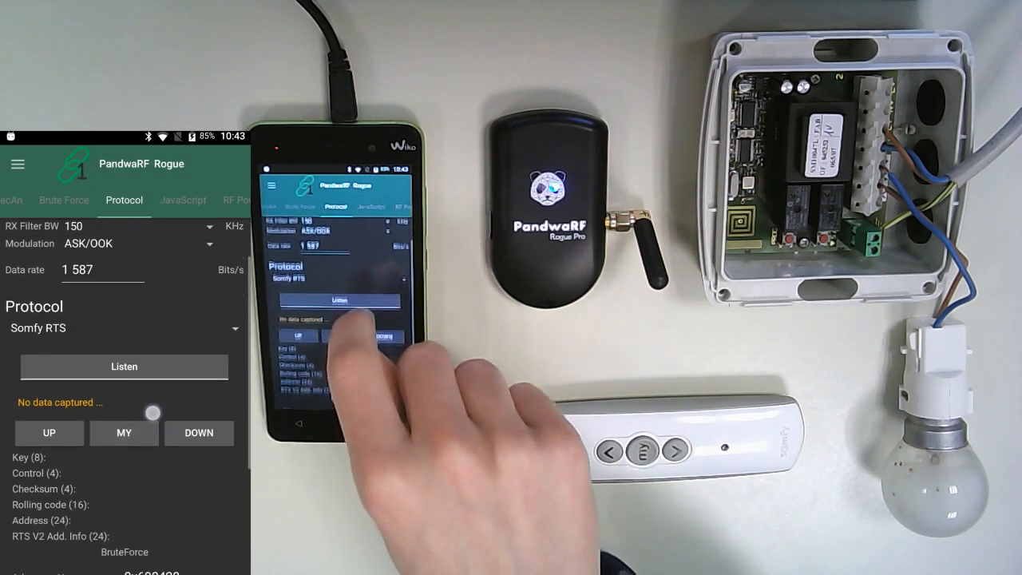
# - Listen for the remote's Somfy RTS frame, capturing a DOWN command from address 0x698428
pyautogui.click(124, 367)
pyautogui.write('10')
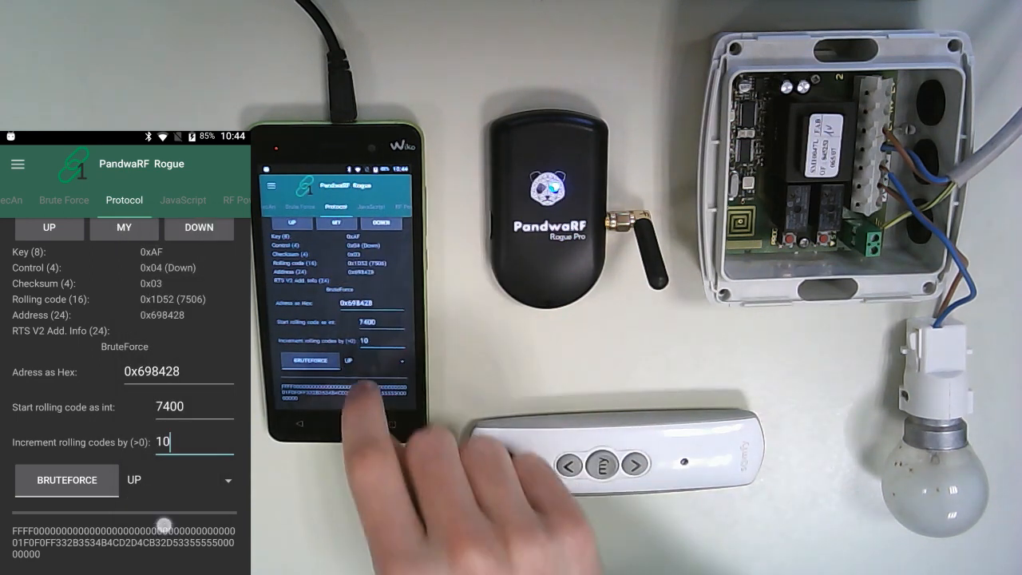
# - Launch the UP brute force on 0x698428 from rolling code 7400 in steps of 10
pyautogui.click(66, 479)
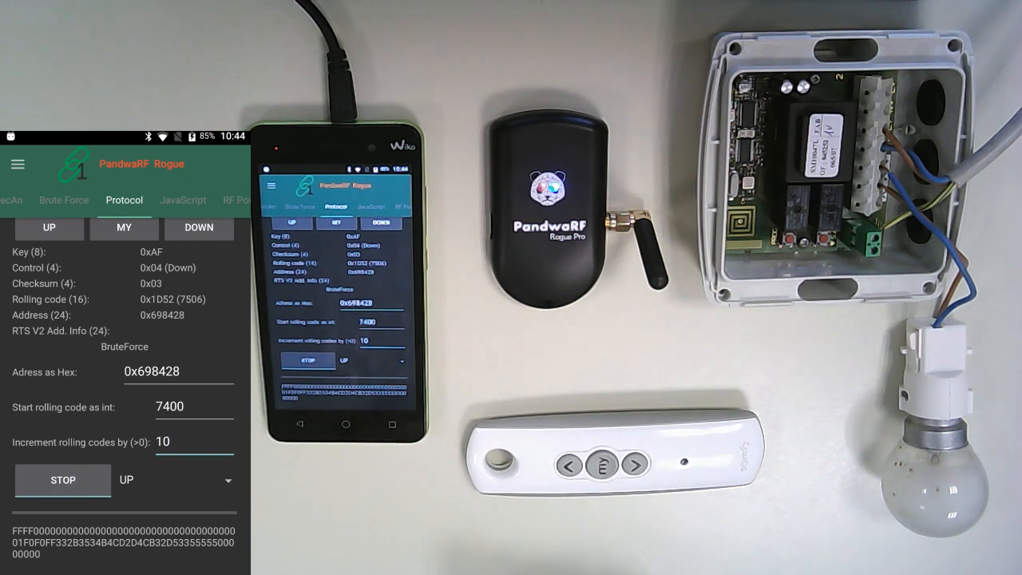